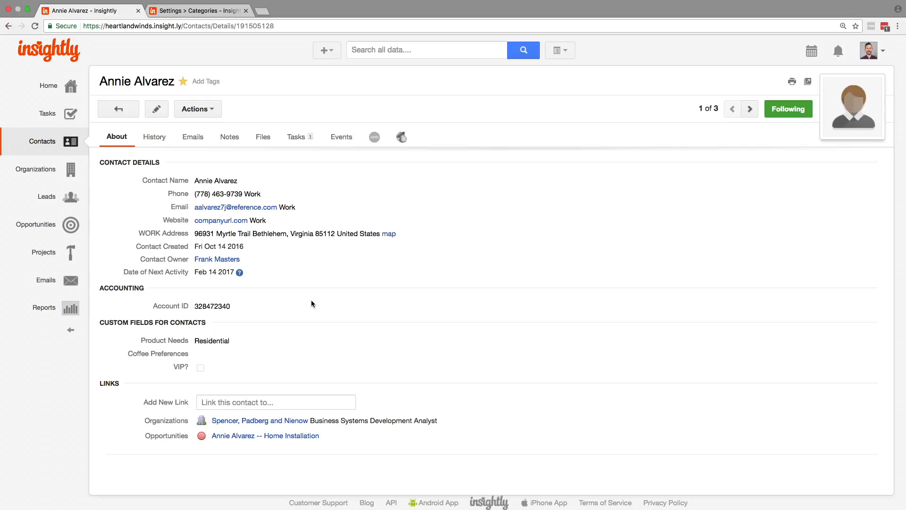
{"action": "mouse_move", "coordinate": [243, 343]}
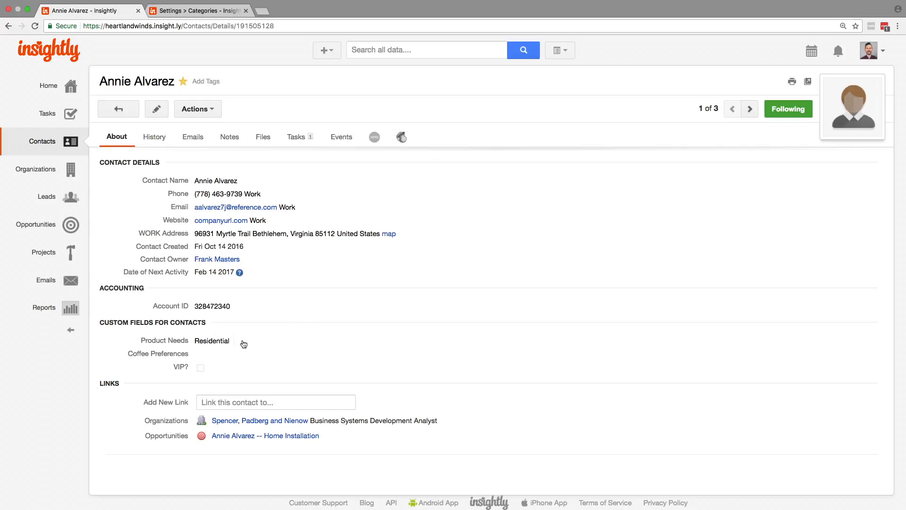
{"action": "left_click", "coordinate": [212, 341]}
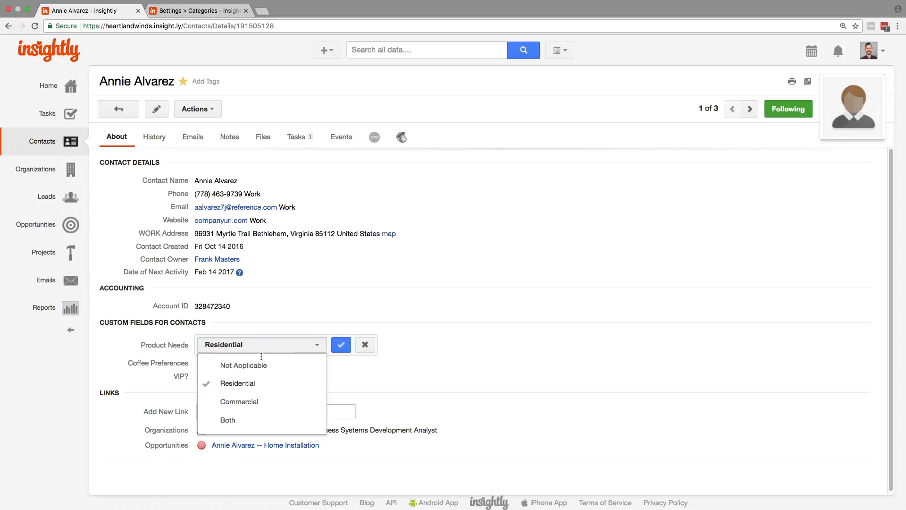
{"action": "left_click", "coordinate": [239, 401]}
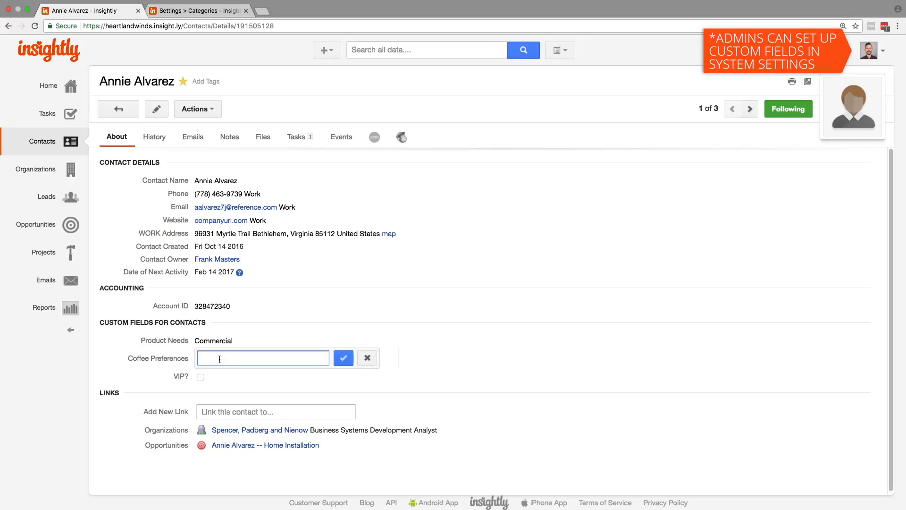
{"action": "type", "text": "decaf peppe"}
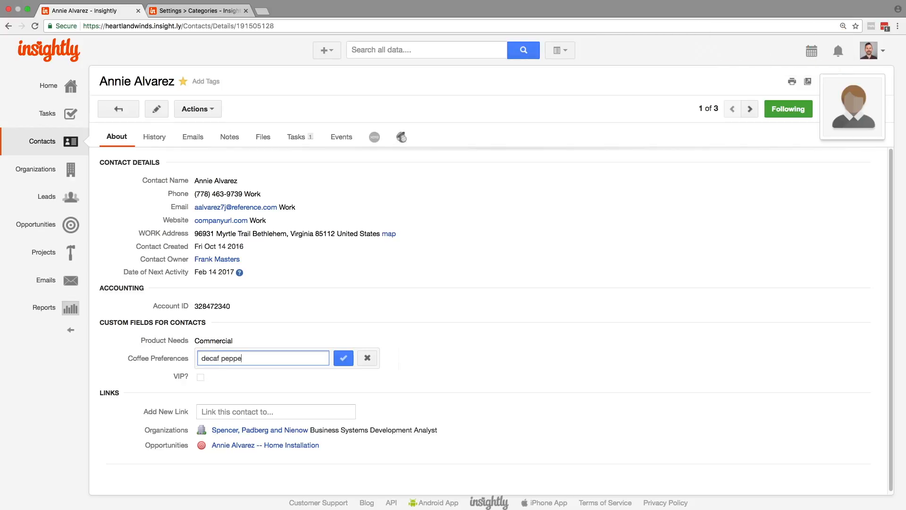
{"action": "left_click", "coordinate": [343, 358]}
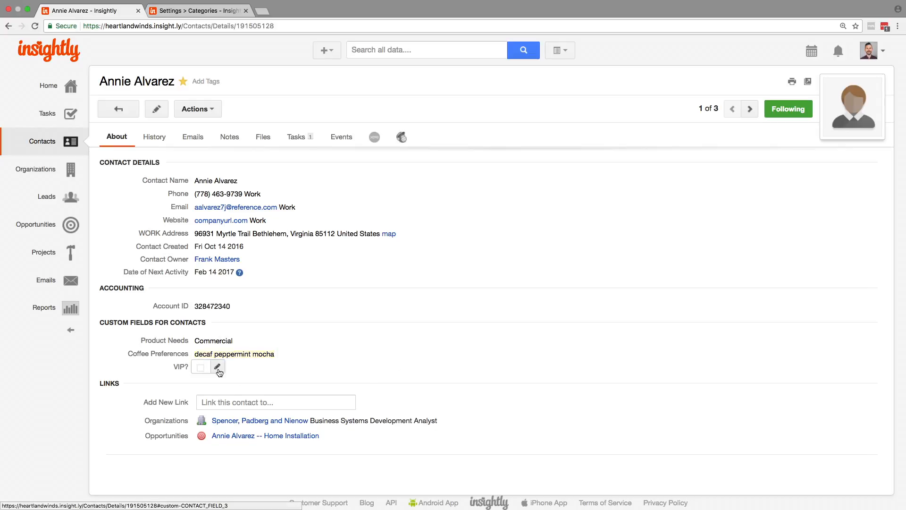
{"action": "left_click", "coordinate": [196, 367]}
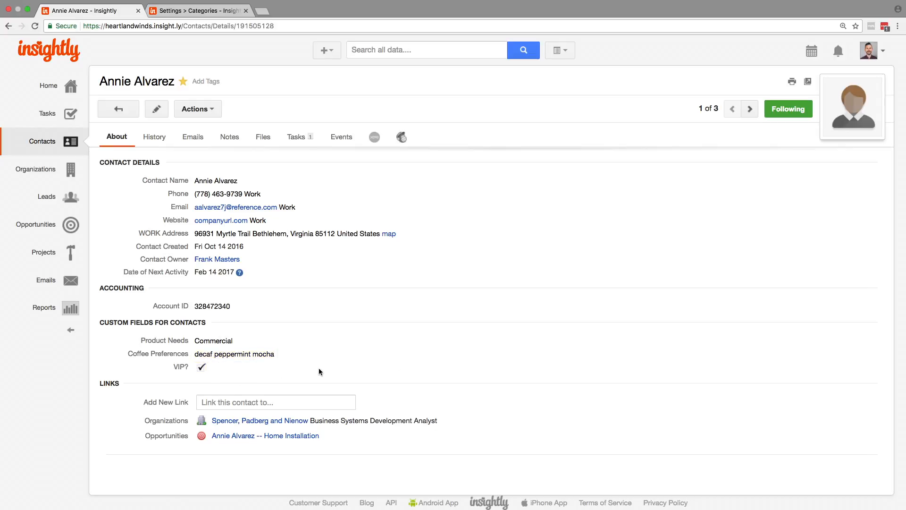
{"action": "mouse_move", "coordinate": [374, 366]}
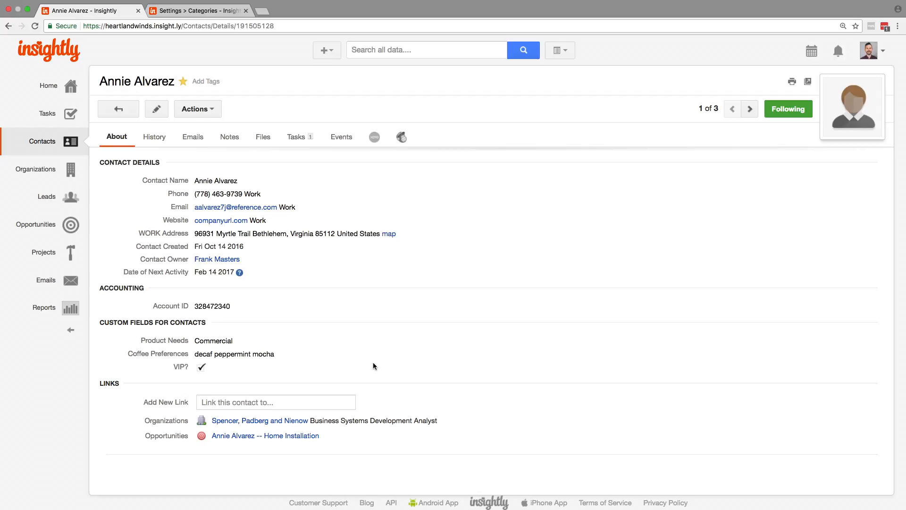
Step: Change the Home Installation opportunity's Category from Government to Commercial and save it
{"action": "left_click", "coordinate": [265, 436]}
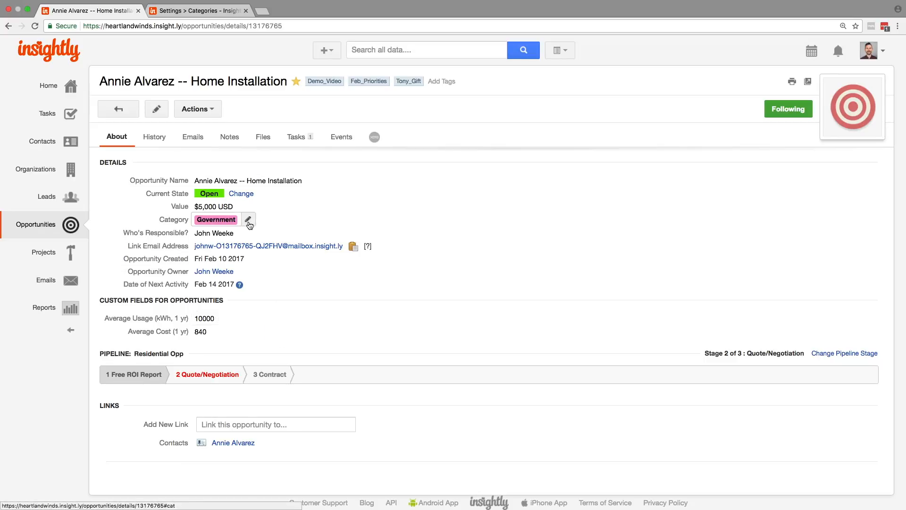
{"action": "left_click", "coordinate": [247, 219]}
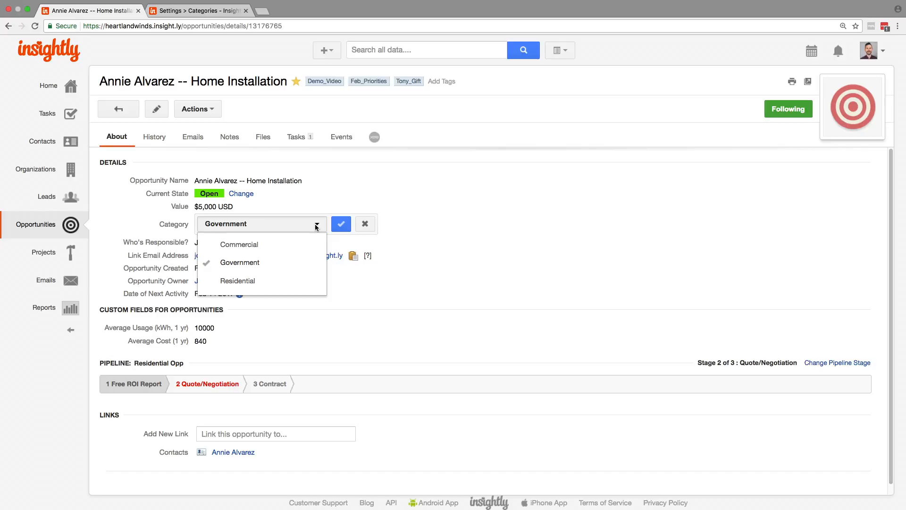
{"action": "left_click", "coordinate": [239, 245]}
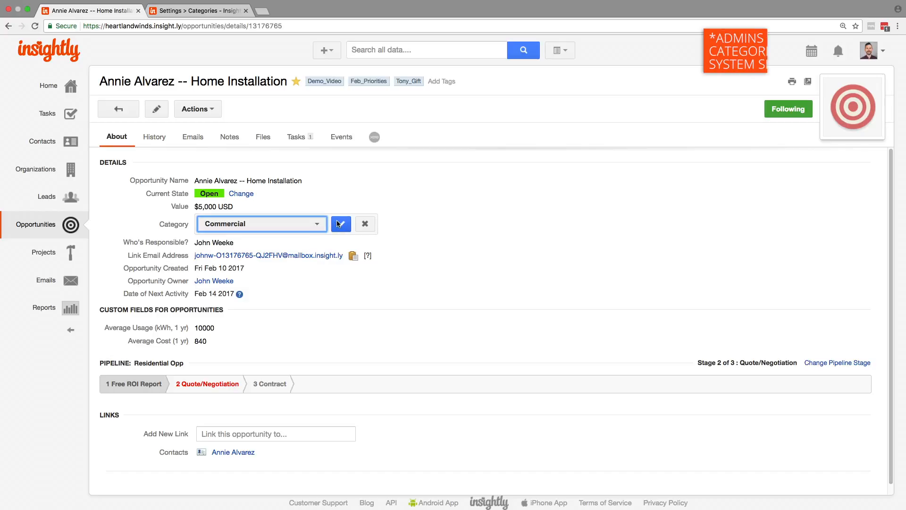
{"action": "left_click", "coordinate": [340, 223]}
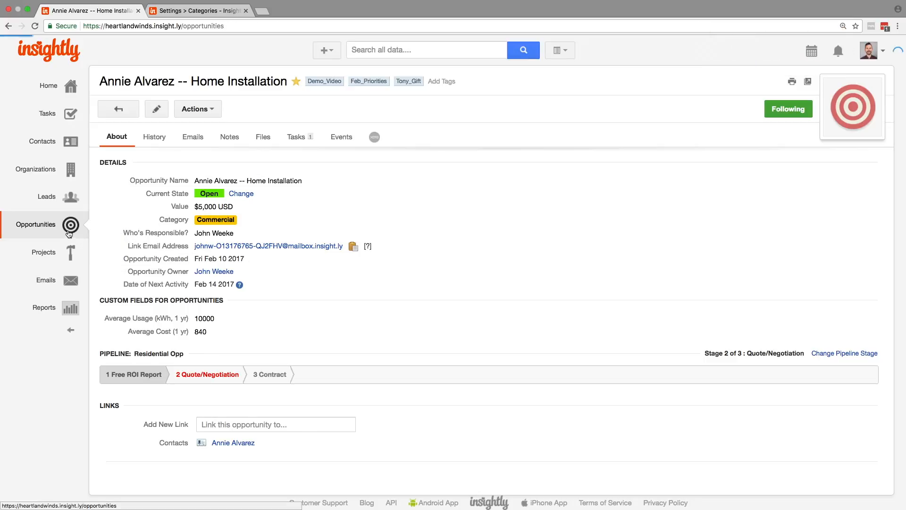
Step: Filter the opportunities list to the Commercial category, then to the Feb_Priorities tag
{"action": "left_click", "coordinate": [36, 225]}
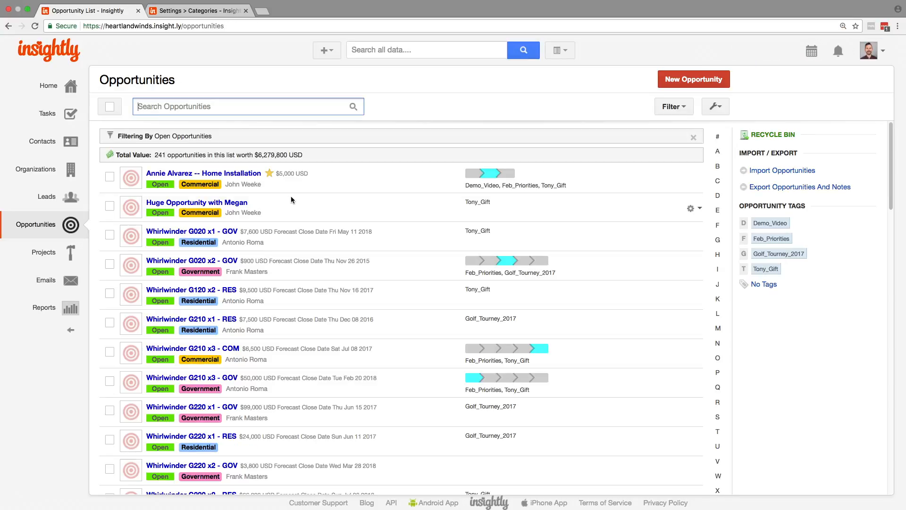
{"action": "mouse_move", "coordinate": [213, 188]}
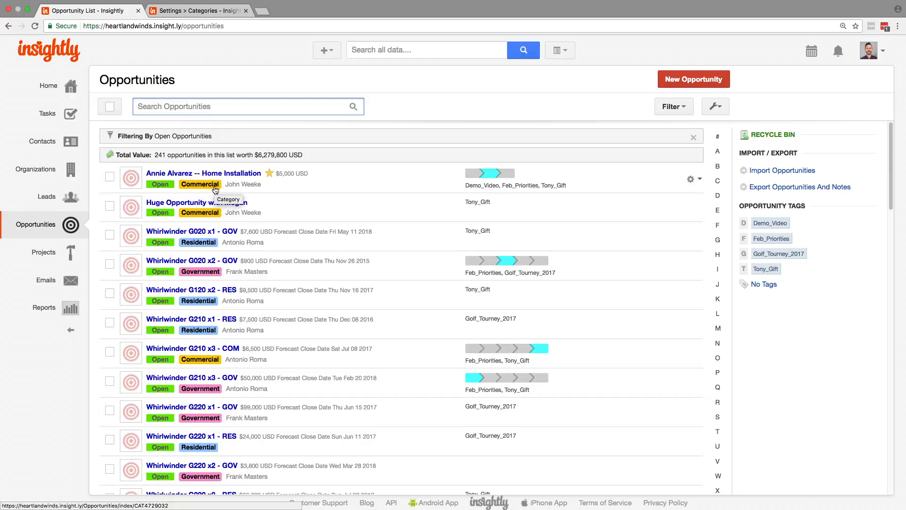
{"action": "left_click", "coordinate": [199, 184]}
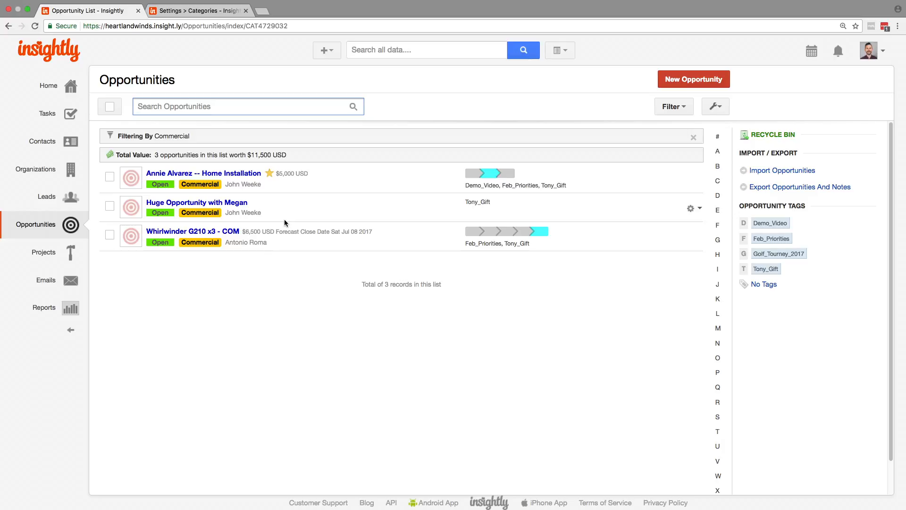
{"action": "left_click", "coordinate": [203, 173]}
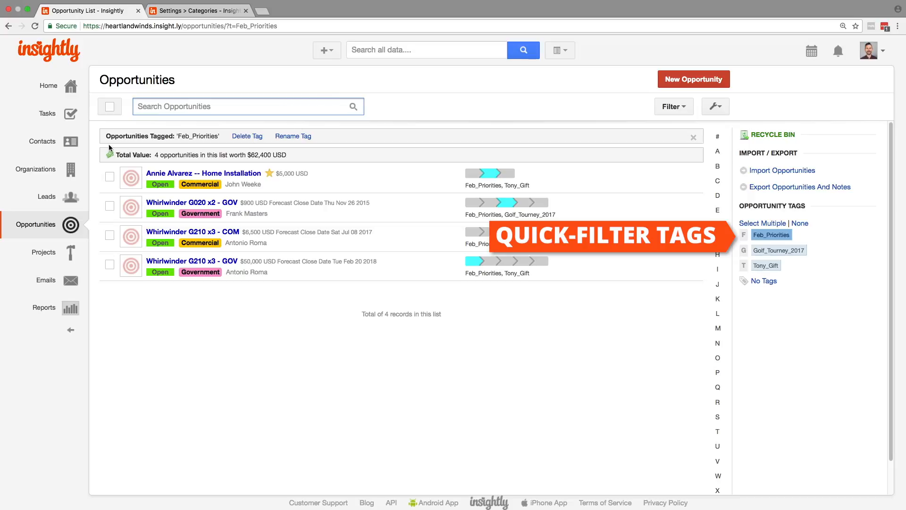
Step: Filter the contacts list to those tagged Golf_Tourney_2017
{"action": "left_click", "coordinate": [42, 141]}
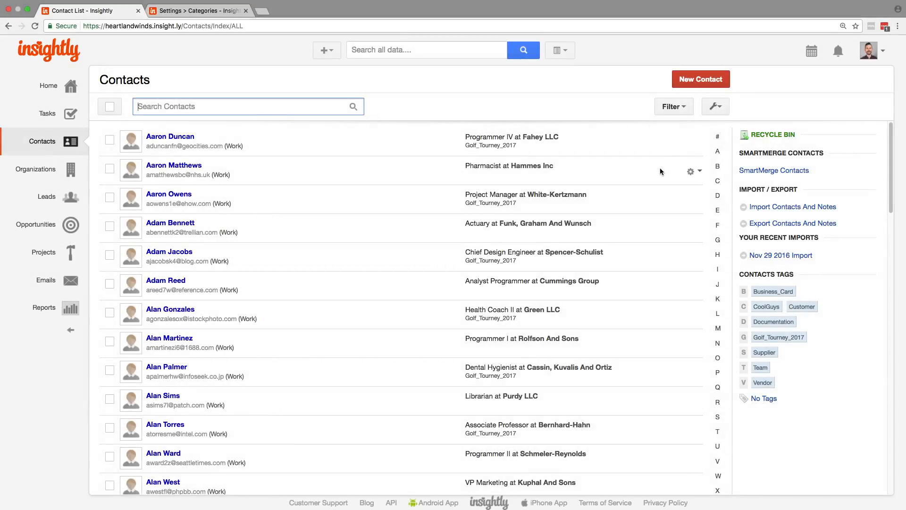
{"action": "mouse_move", "coordinate": [777, 338]}
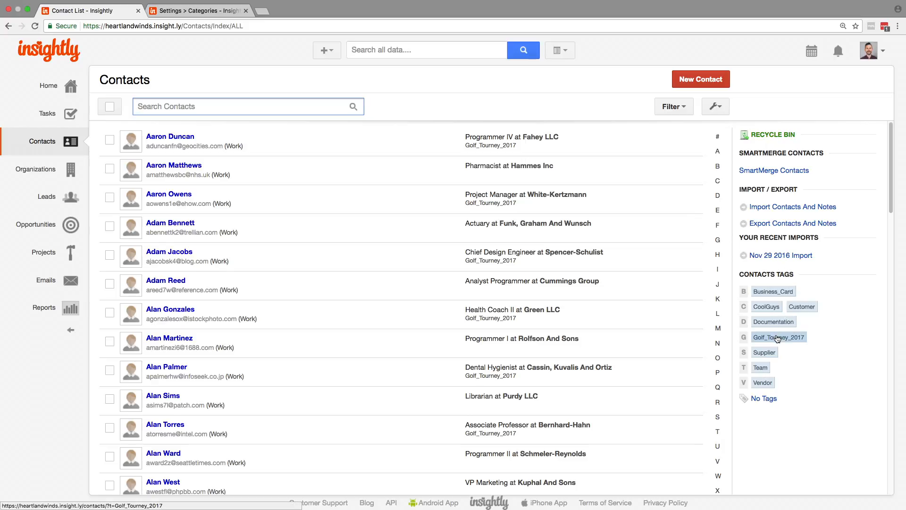
{"action": "left_click", "coordinate": [778, 337]}
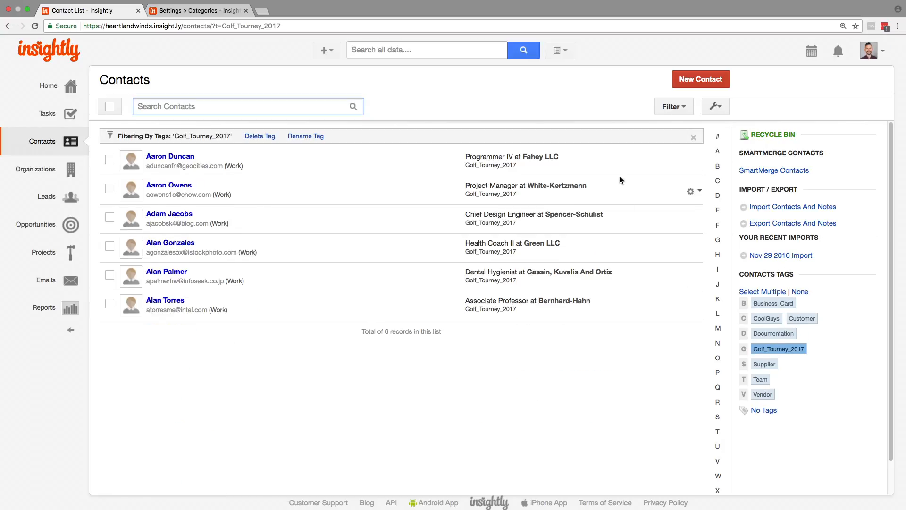